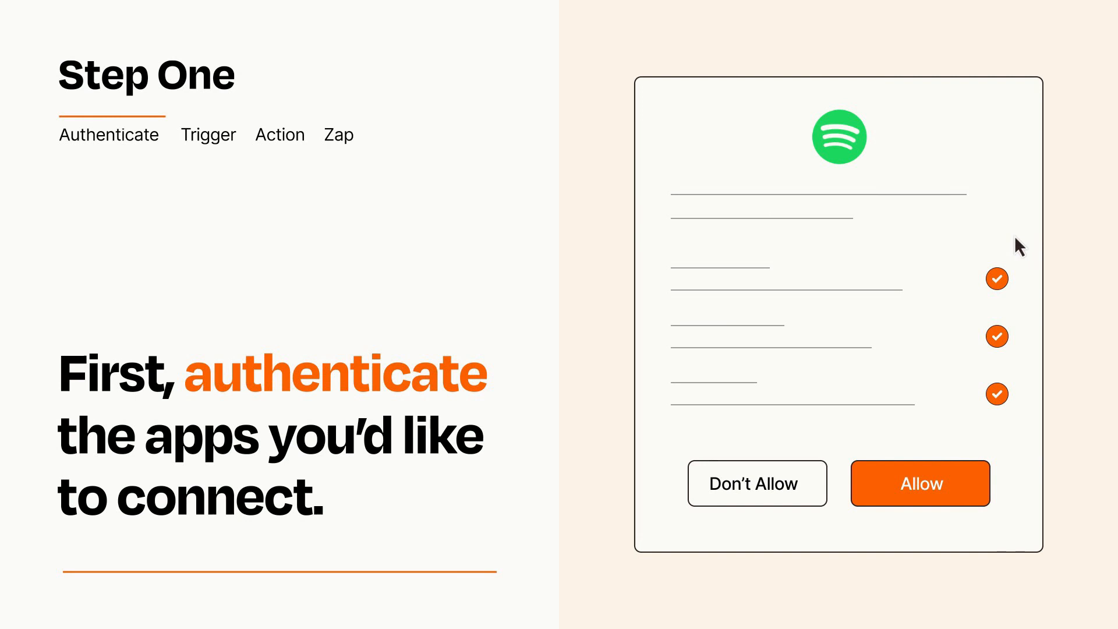
mouse_move(981, 531)
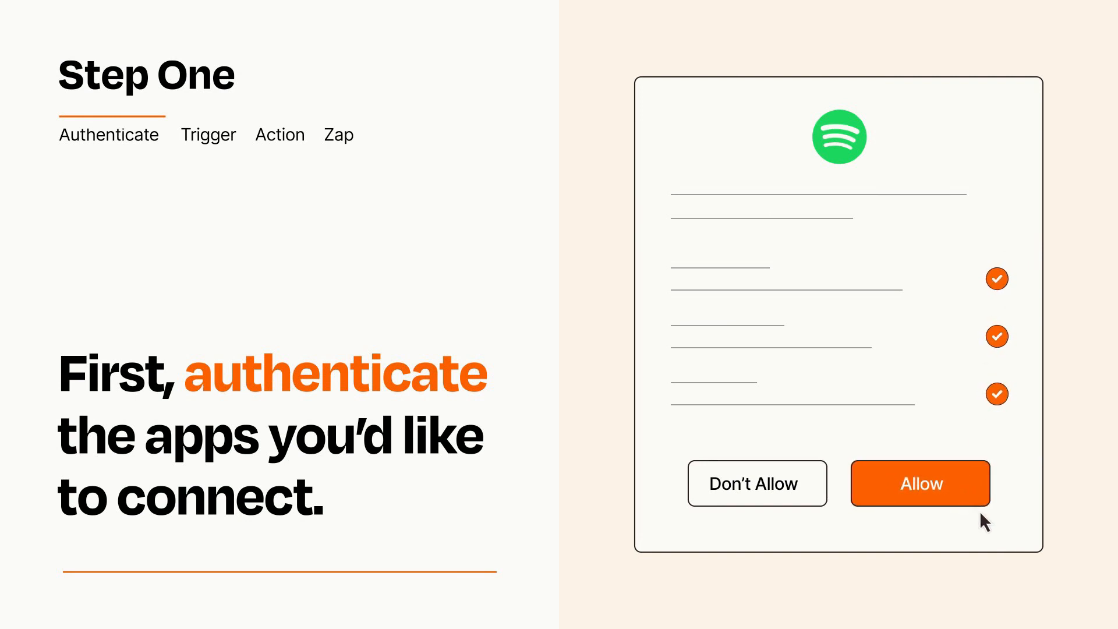
- Allow Zapier access to the Spotify account on the authorization prompt
left_click(920, 483)
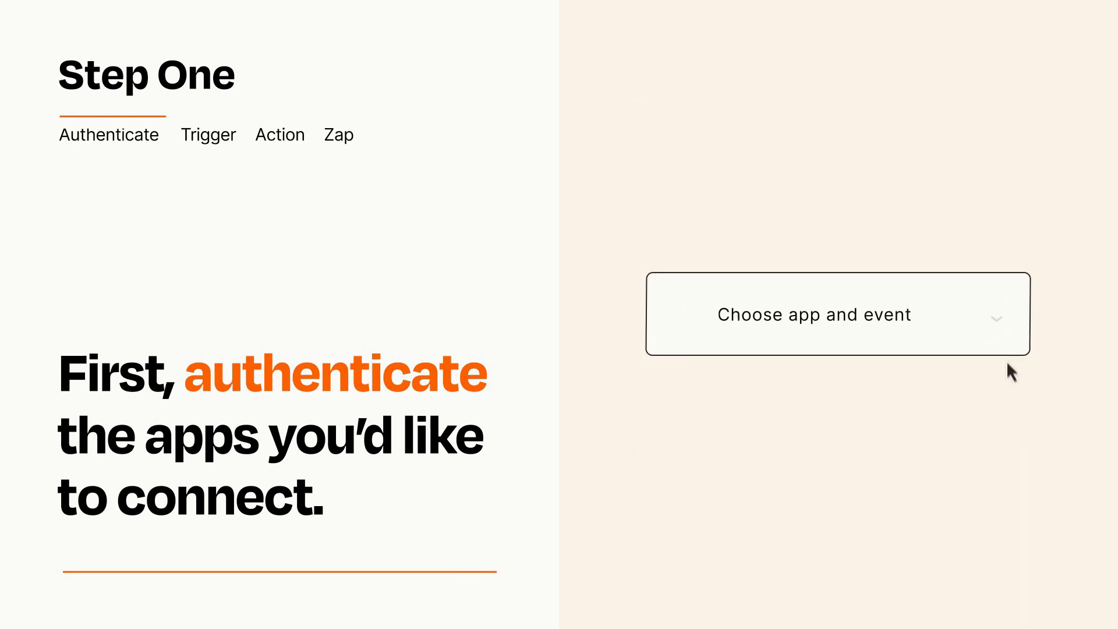
- Choose Google Drive 'New File' as the Zap's trigger event
left_click(836, 314)
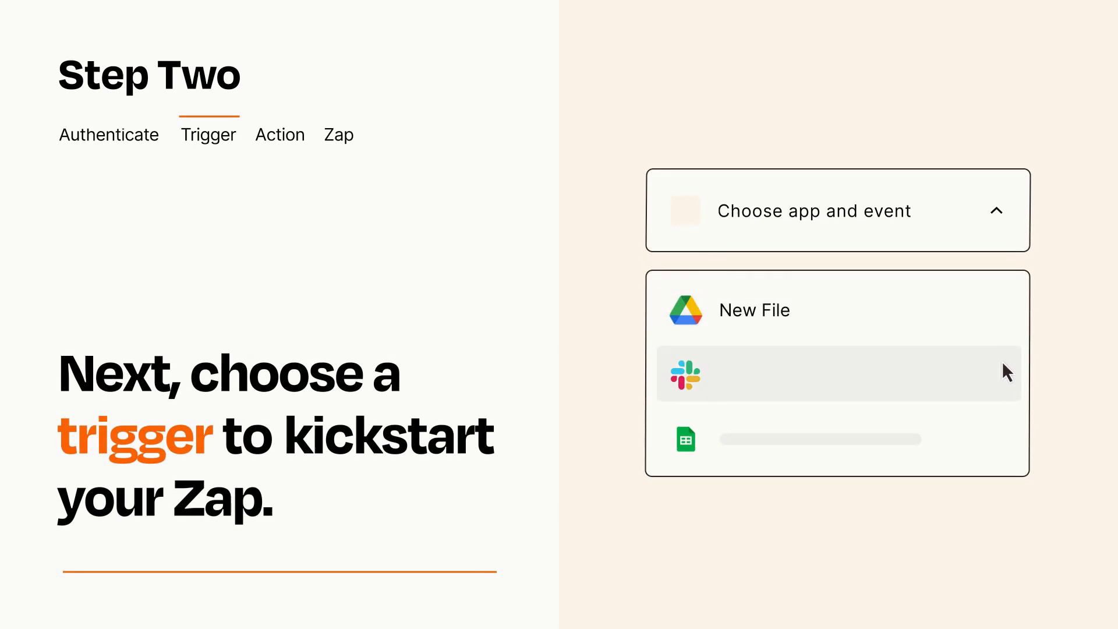
mouse_move(1005, 444)
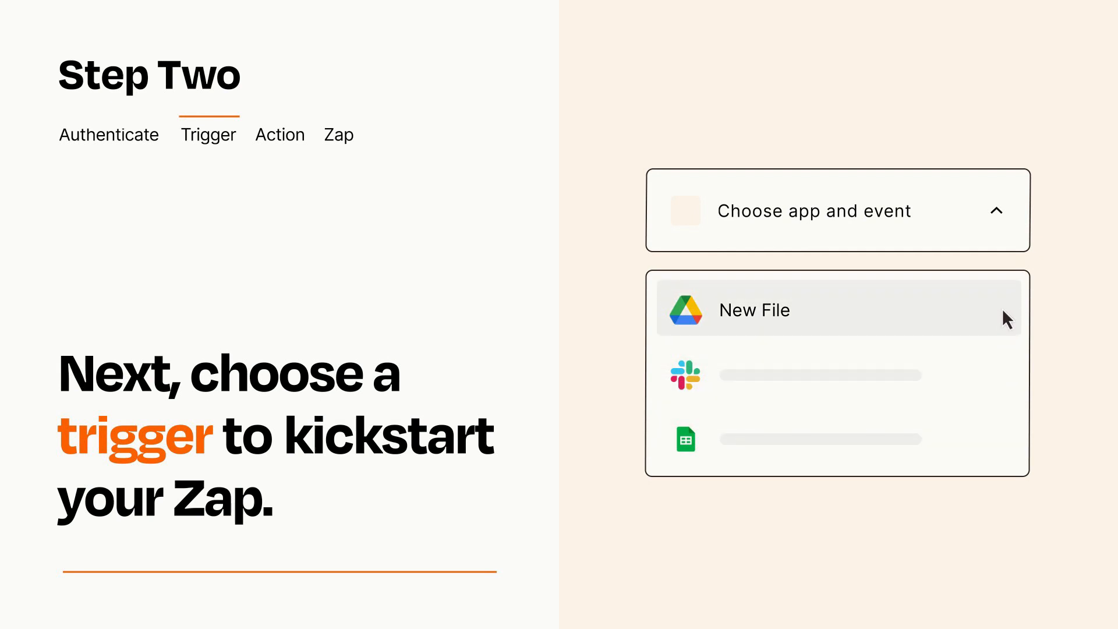
mouse_move(1006, 328)
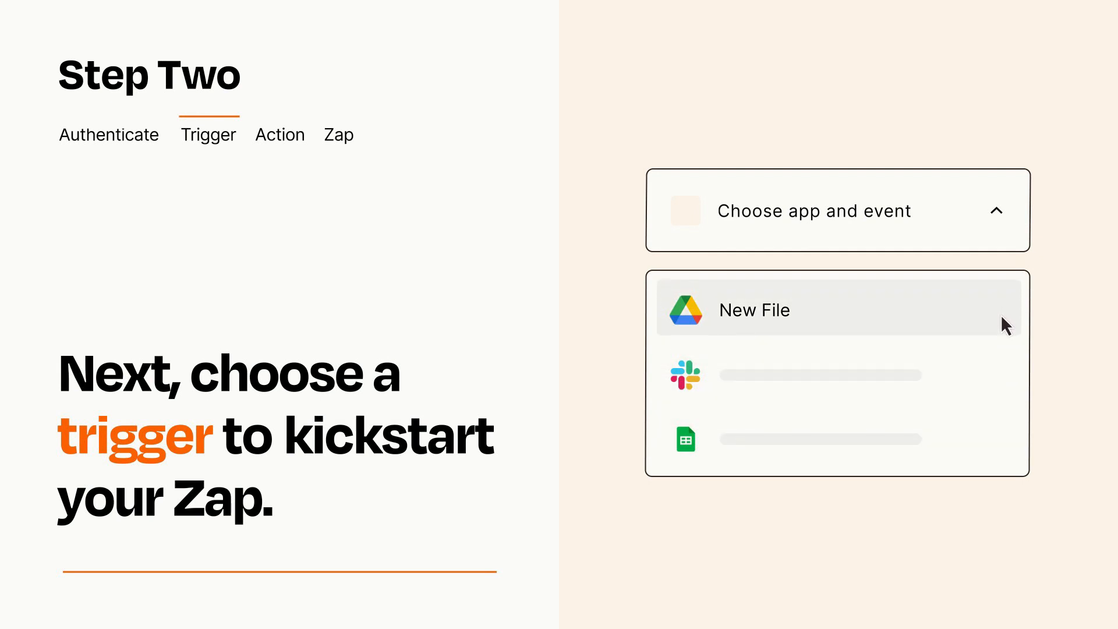
left_click(755, 309)
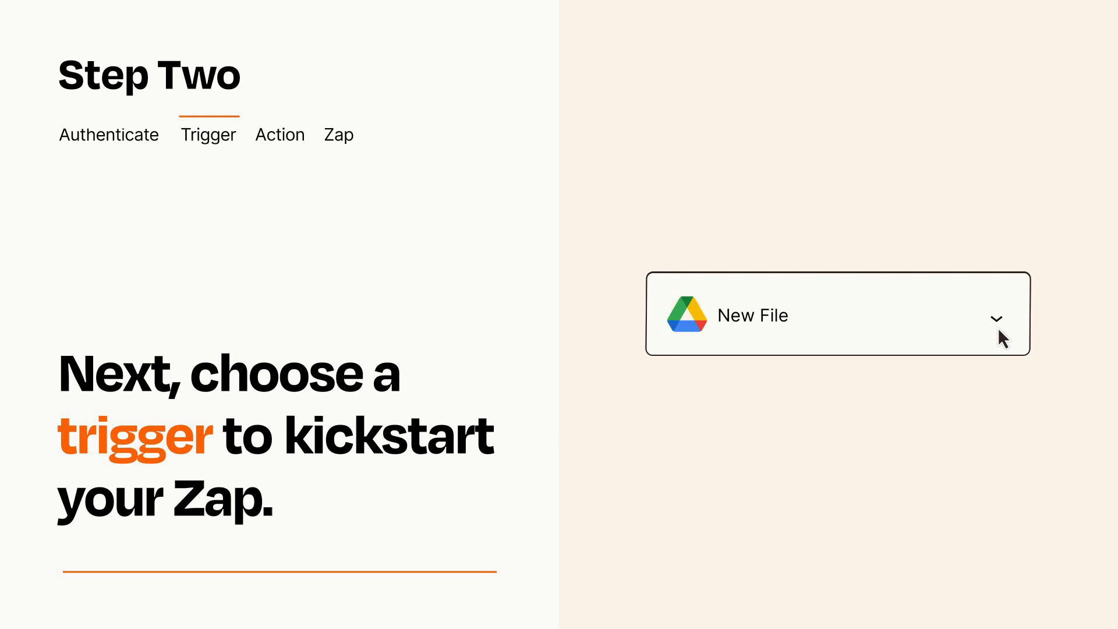
mouse_move(1018, 335)
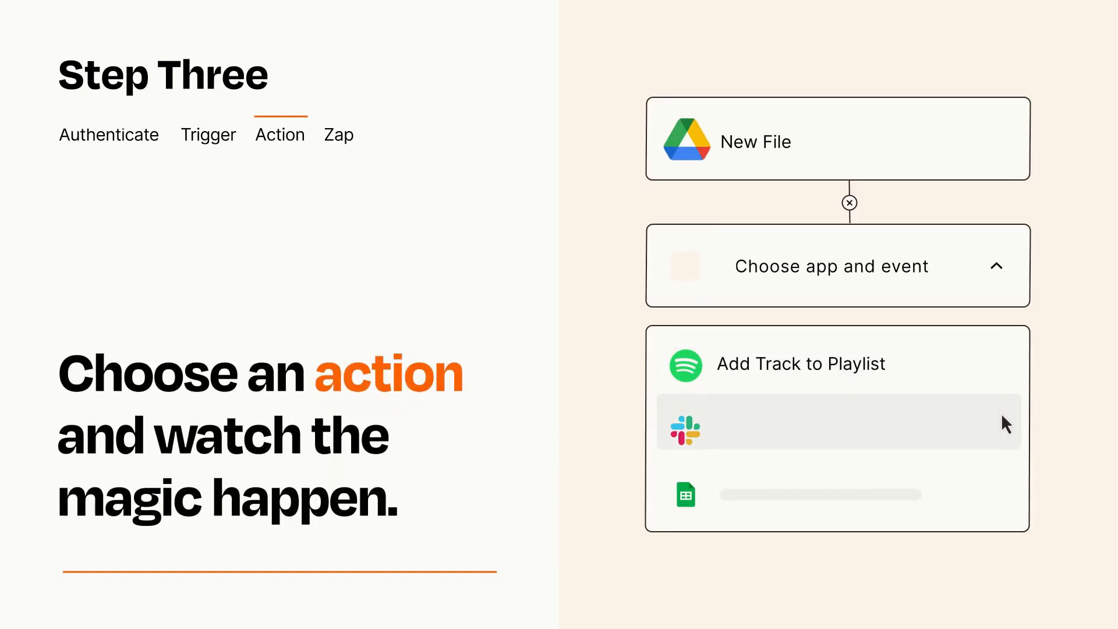
mouse_move(1006, 500)
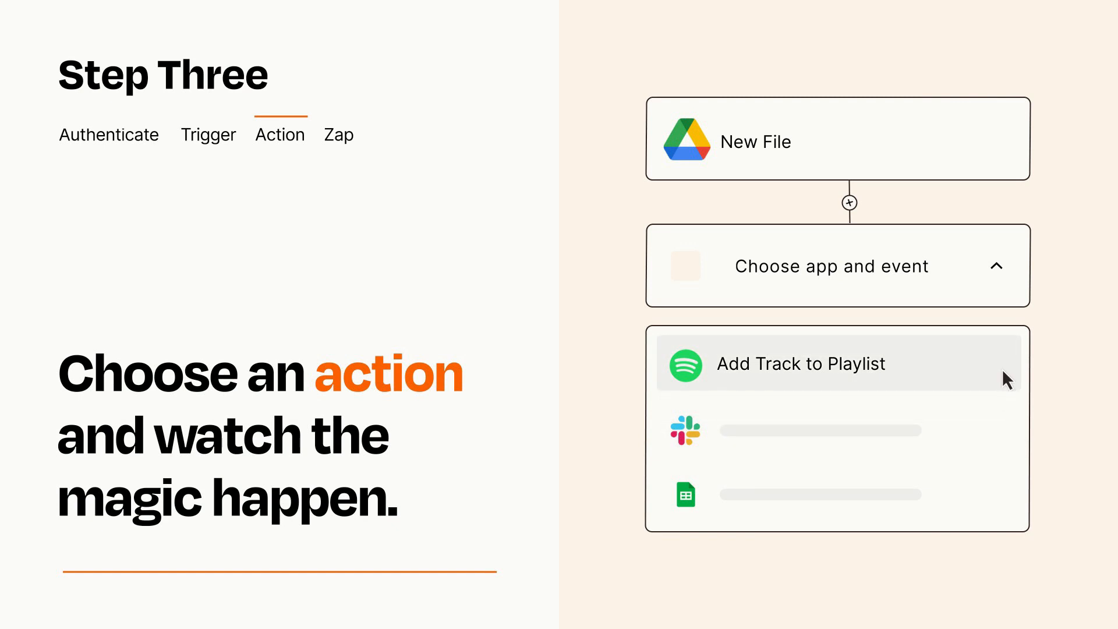
- Choose Spotify 'Add Track to Playlist' as the Zap's action event
left_click(801, 364)
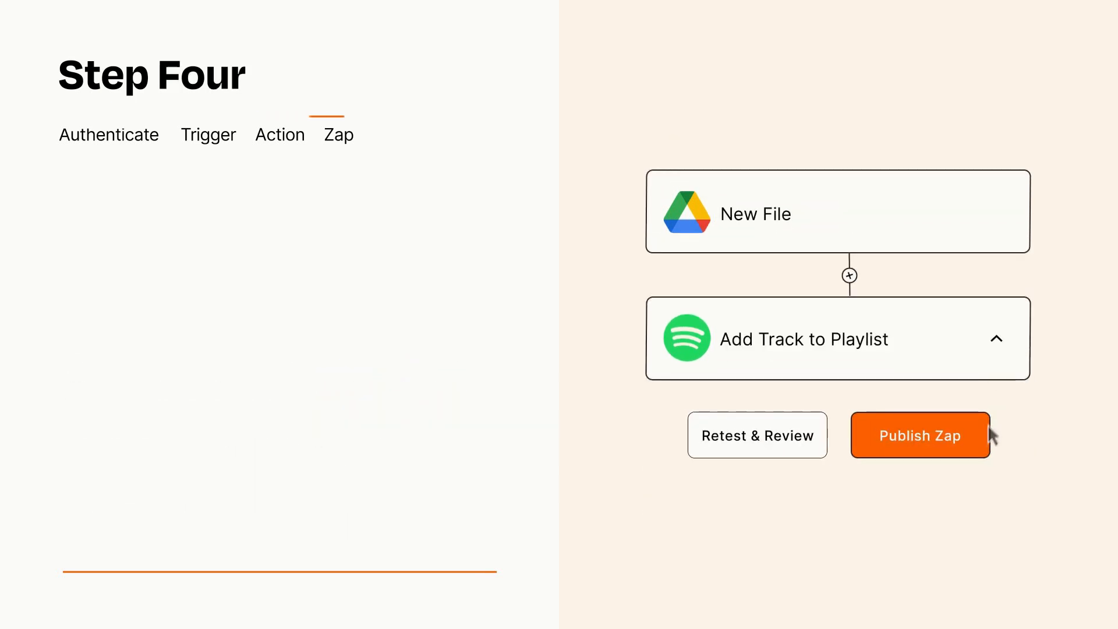
- Publish the Google Drive-to-Spotify Zap and turn it on
left_click(920, 436)
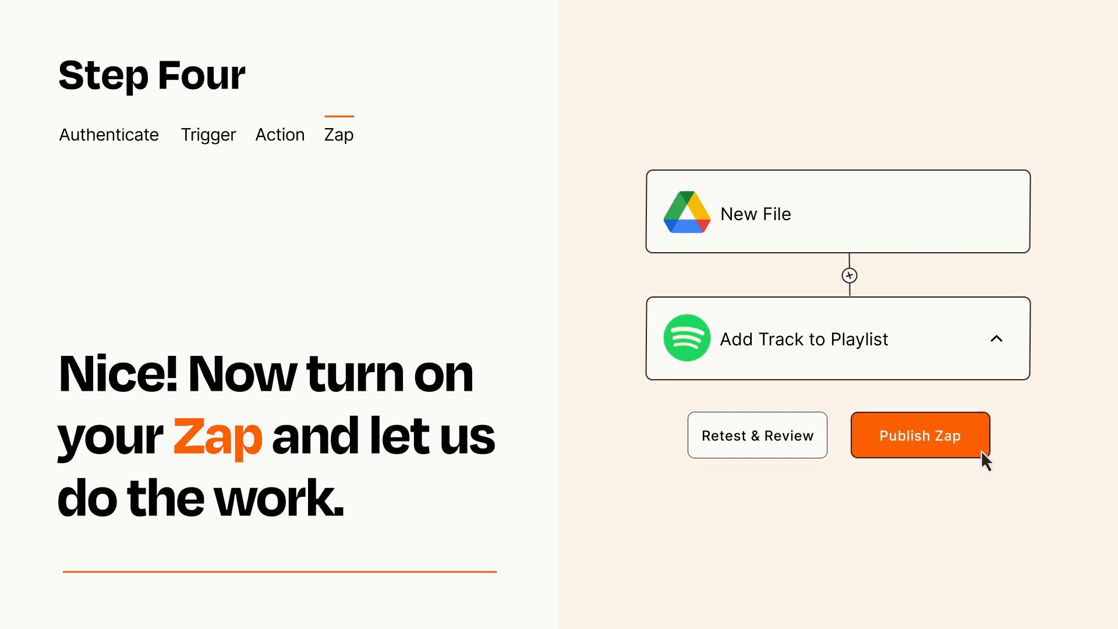
left_click(920, 434)
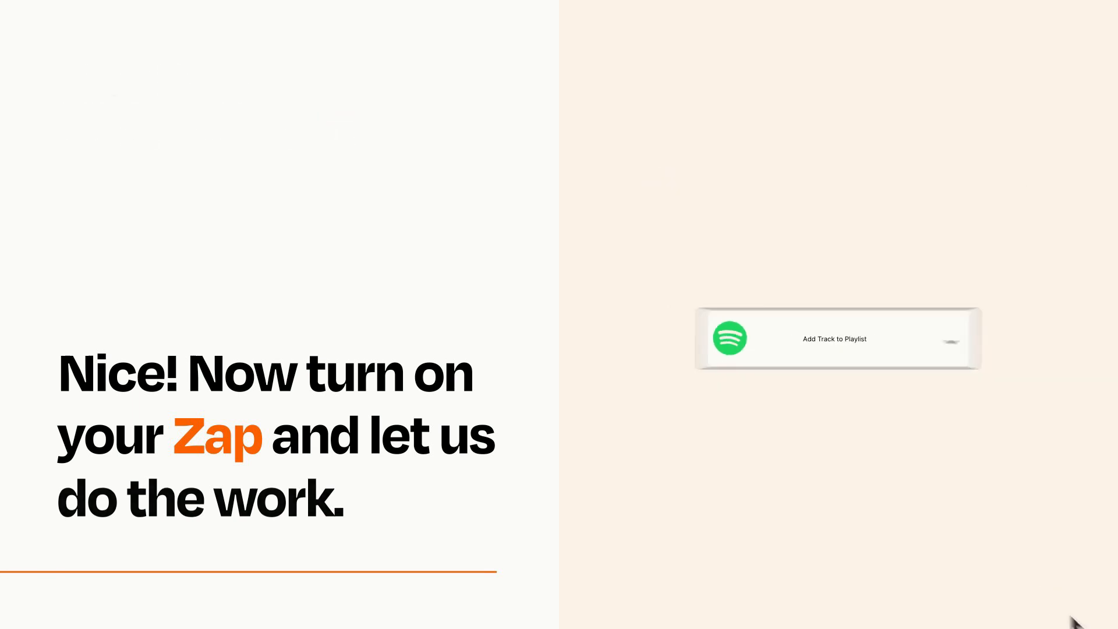